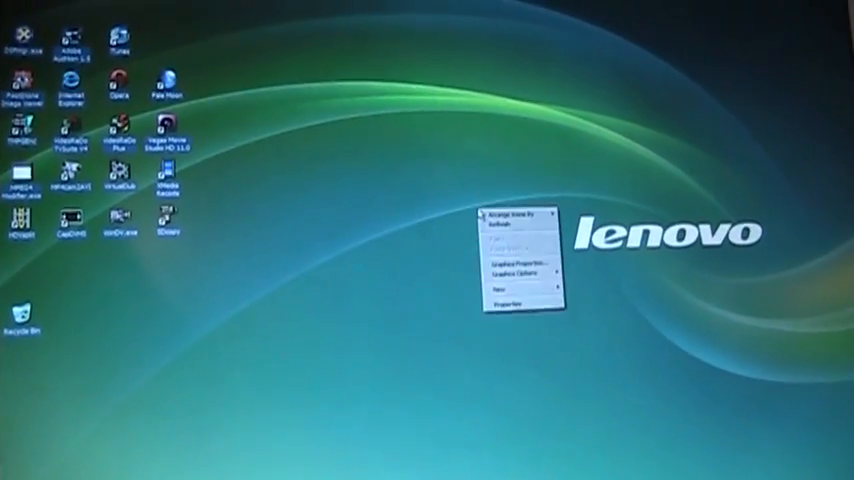
- Raise the screen resolution from 800 by 600 to 1280 by 720 and apply it
click(504, 300)
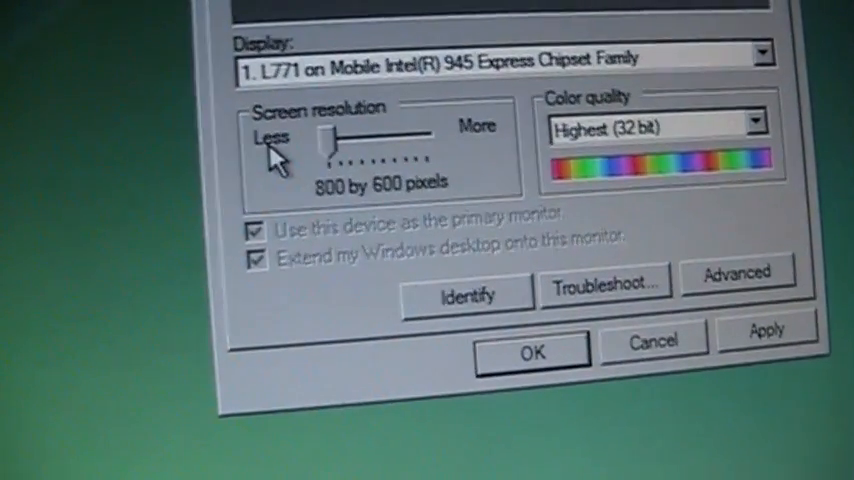
drag(330, 144, 376, 160)
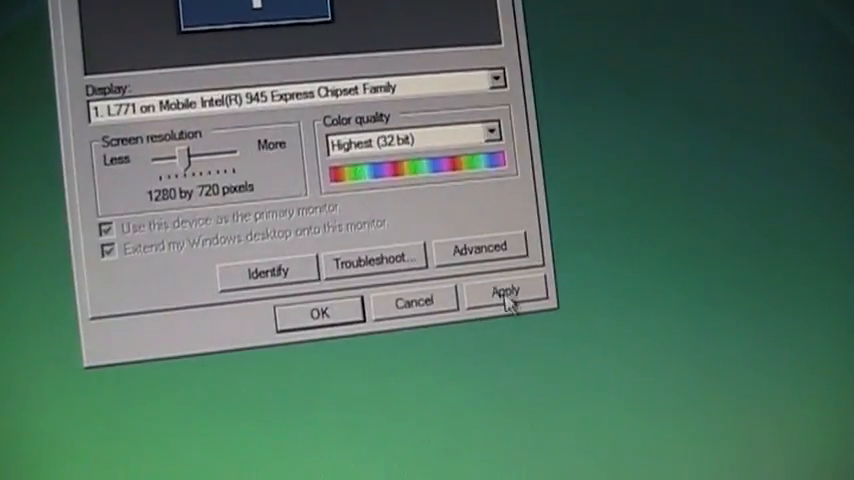
click(504, 312)
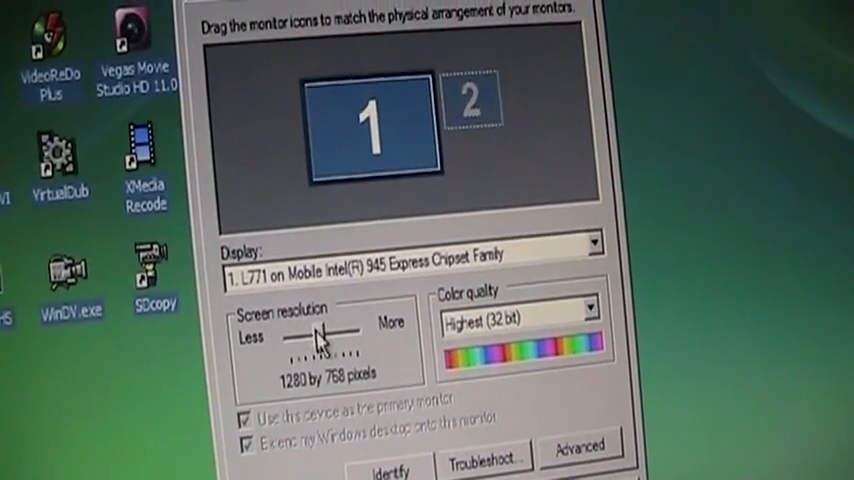
- Raise the resolution further to 1440 by 900, apply it and keep the new settings
drag(316, 340, 344, 340)
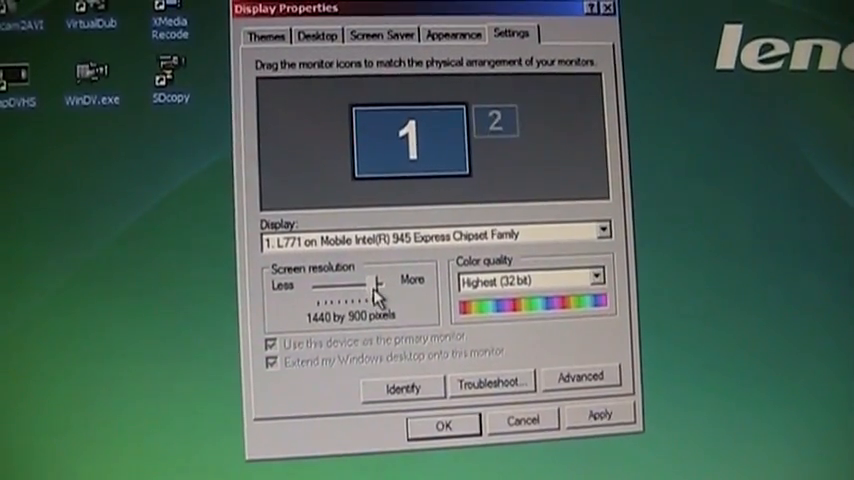
click(600, 414)
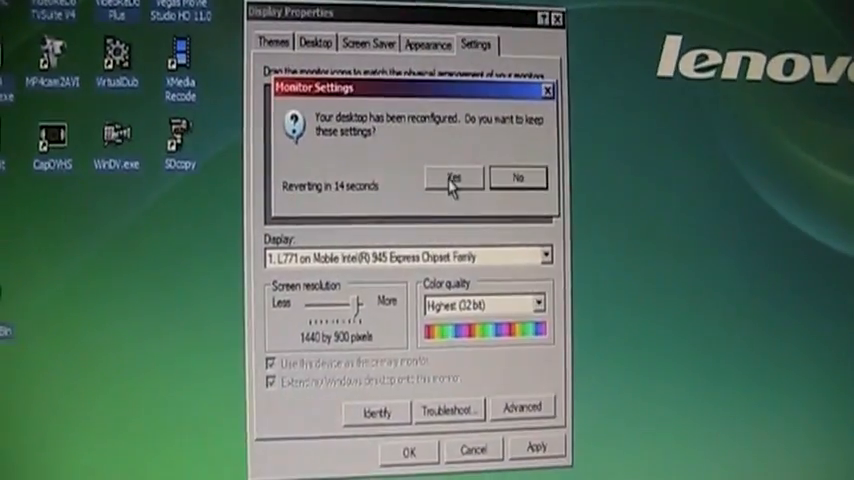
click(454, 178)
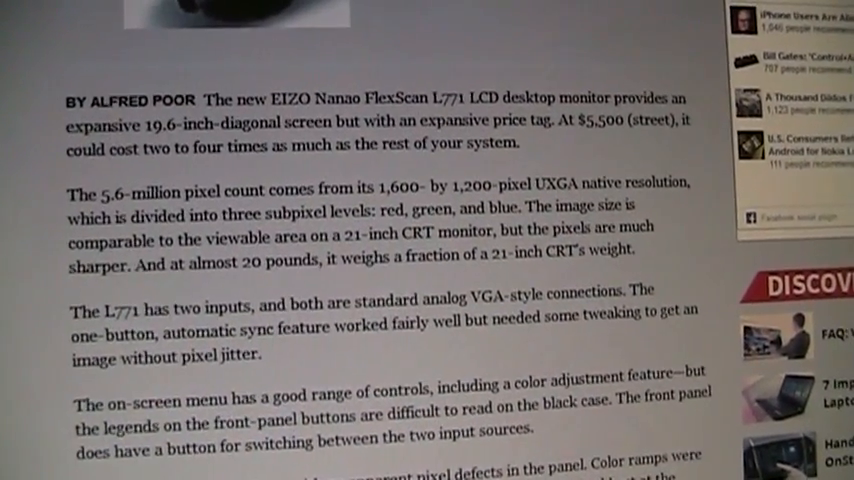
- Scroll the PC Magazine L771 review down to its closing verdict and Back to top link
scroll(down, 3)
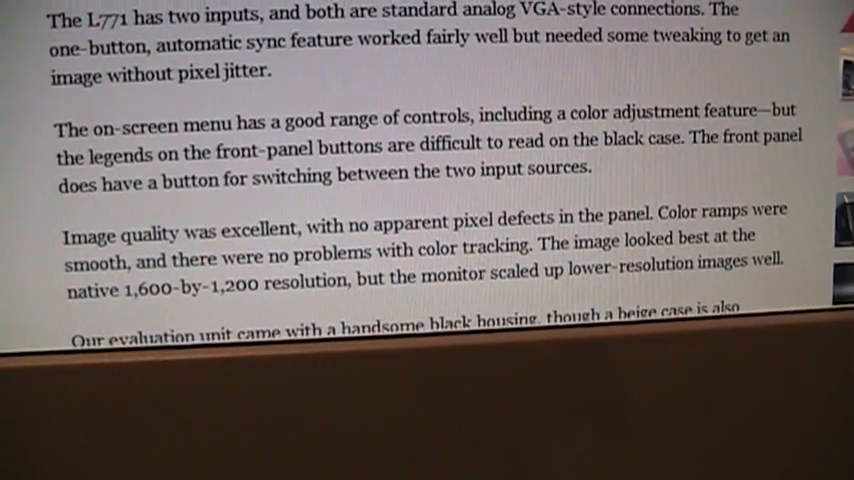
scroll(down, 3)
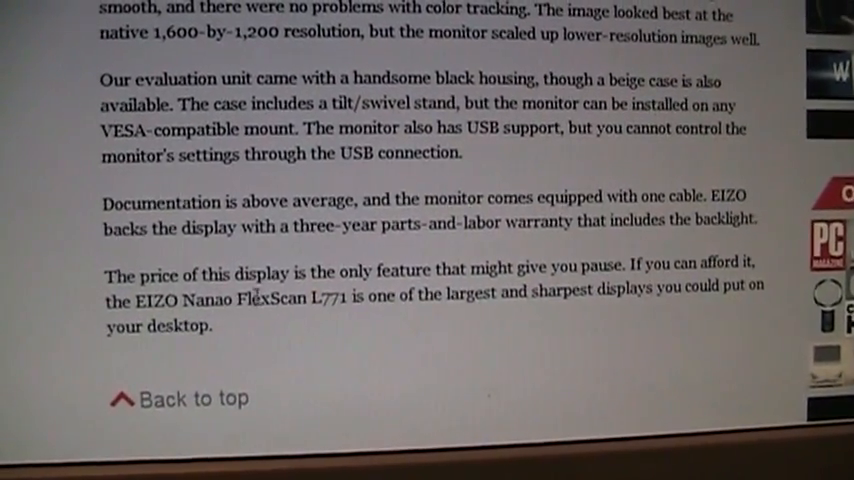
scroll(down, 3)
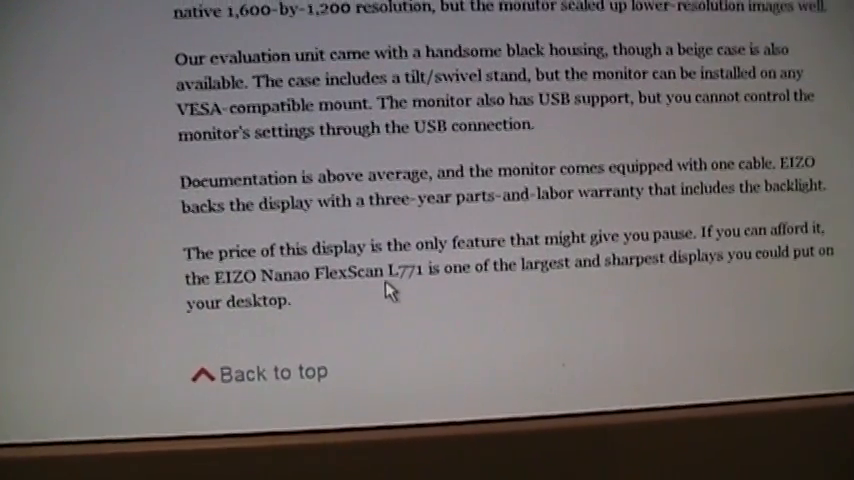
scroll(down, 3)
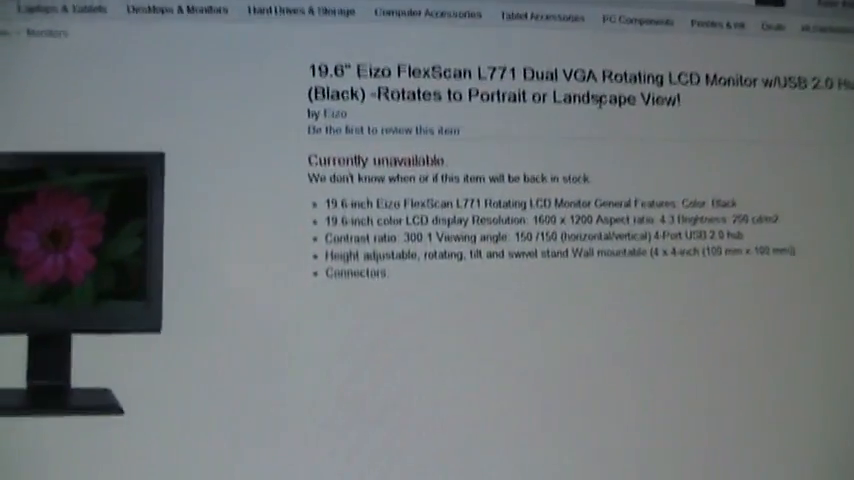
- Scroll the unavailable 19.6" Eizo FlexScan L771 store listing down to its product photos
scroll(down, 3)
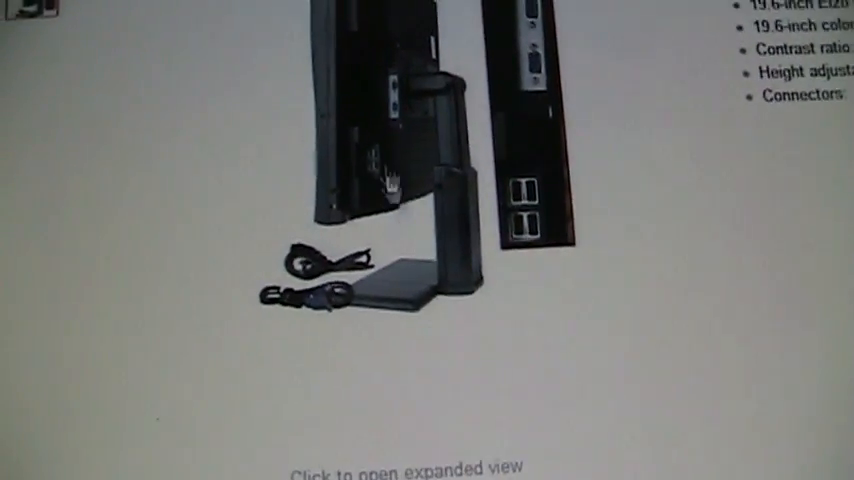
scroll(down, 3)
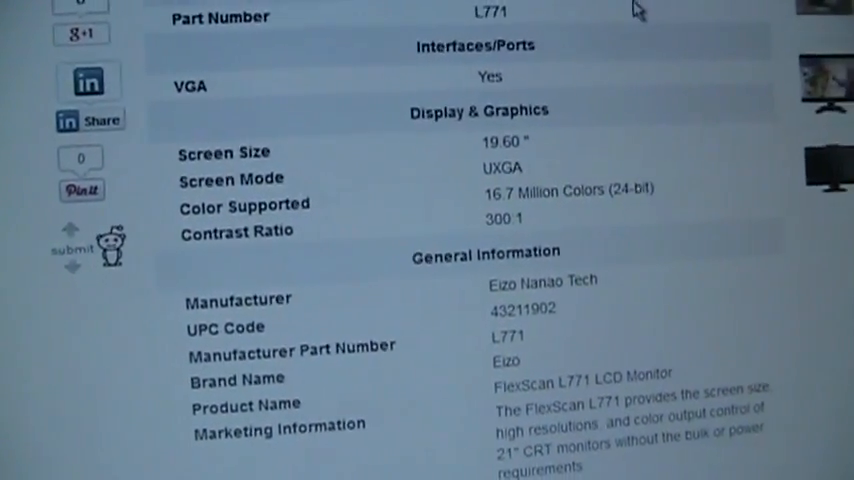
- Scroll the L771 specification table down to Technical Information and the 45 ms response time
scroll(down, 3)
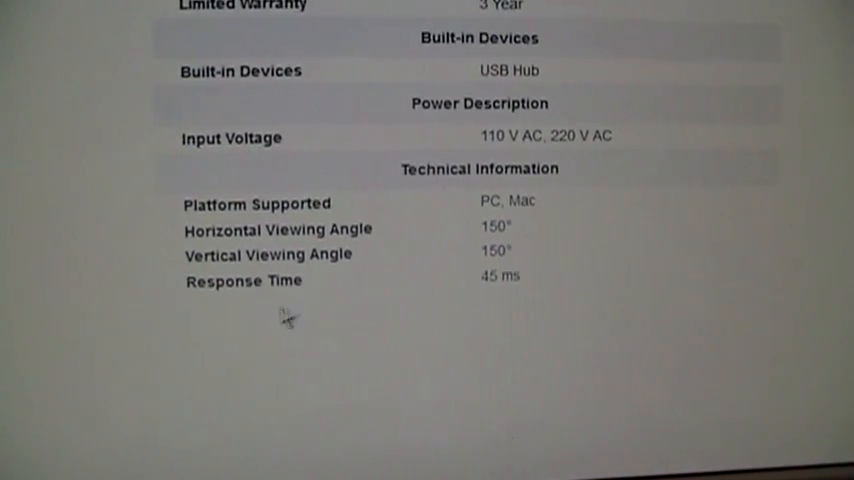
mouse_move(474, 322)
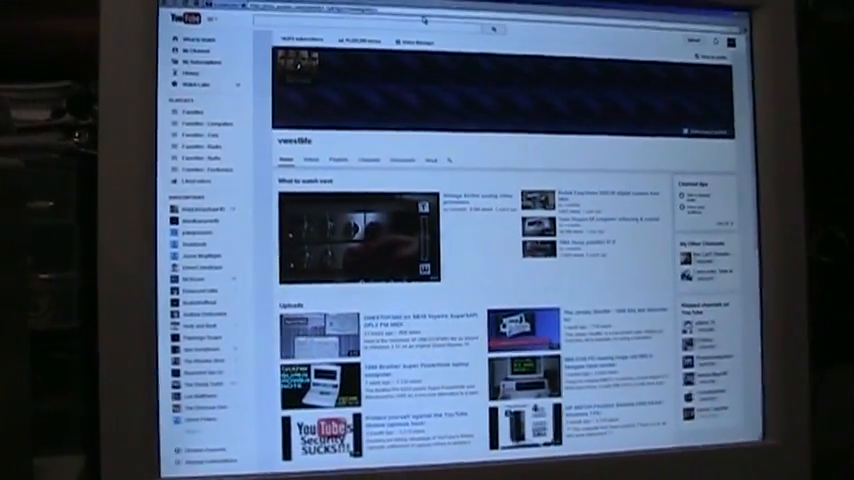
- Scroll the YouTube channel page slightly to show its featured video and uploads
scroll(down, 3)
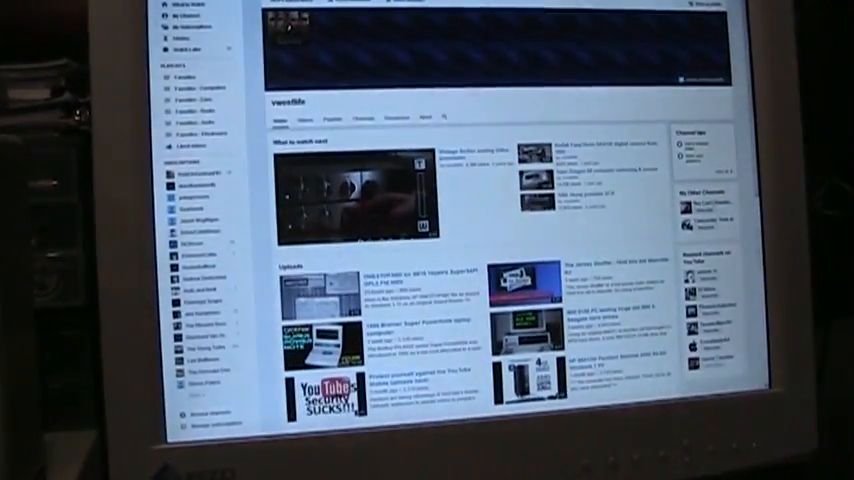